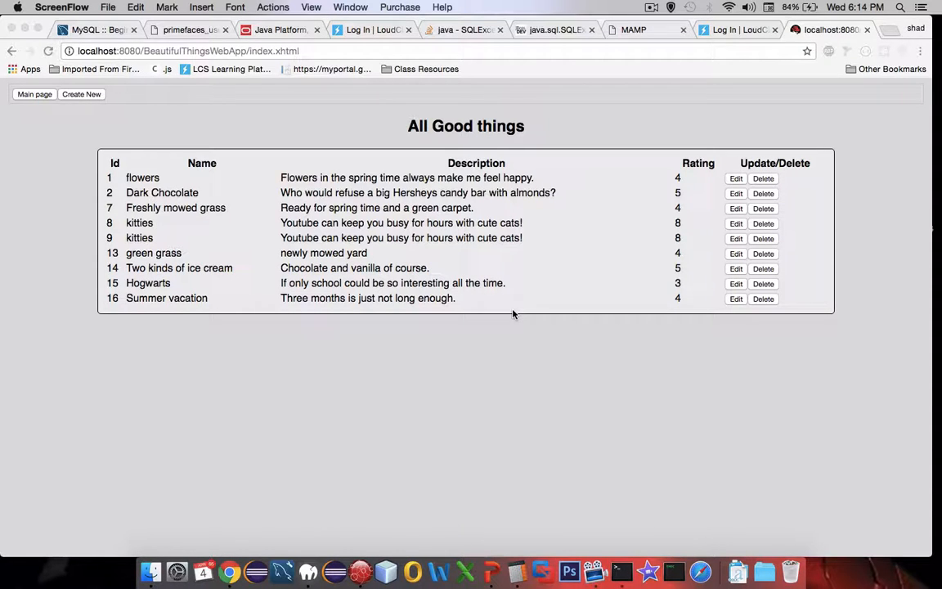
mouse_move(509, 314)
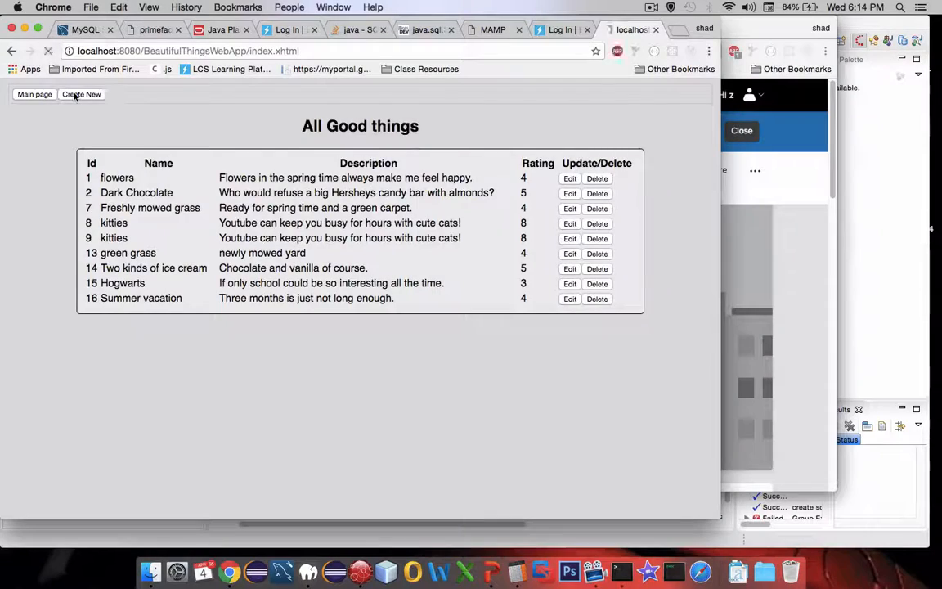
Create a new good thing named John Deere, description "Green makes me feel good.", rating 4
left_click(82, 93)
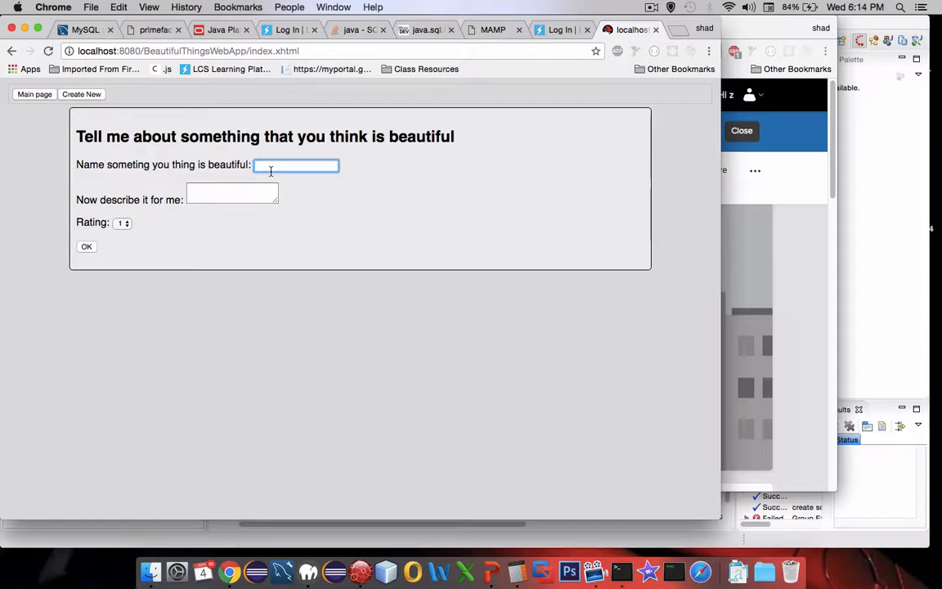
type("John Deere")
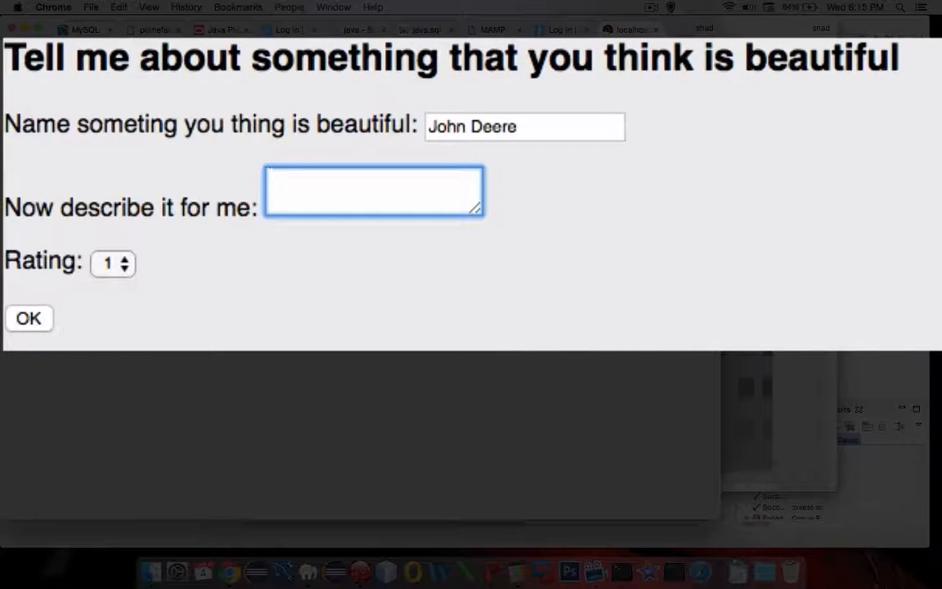
type("Green makes me feel good.")
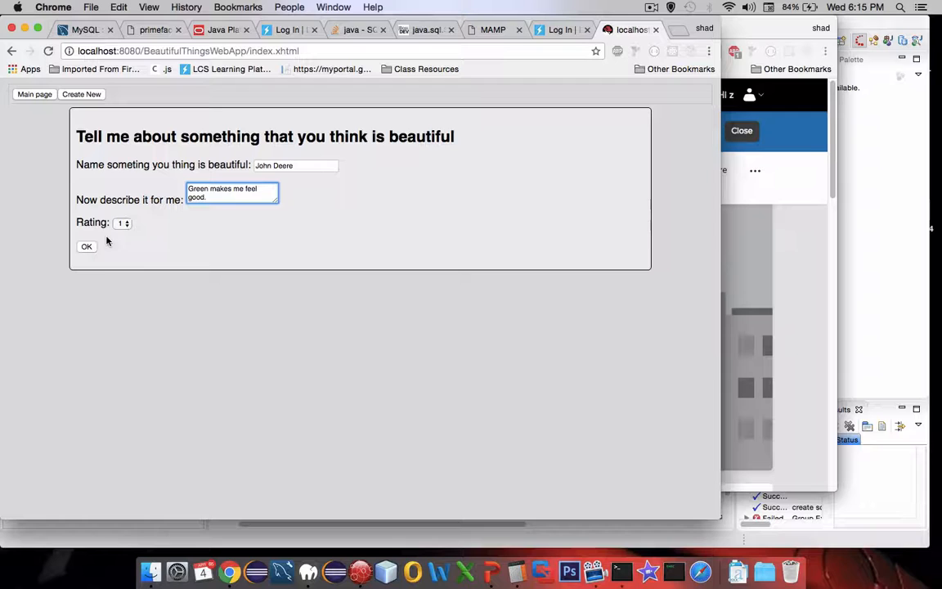
left_click(121, 222)
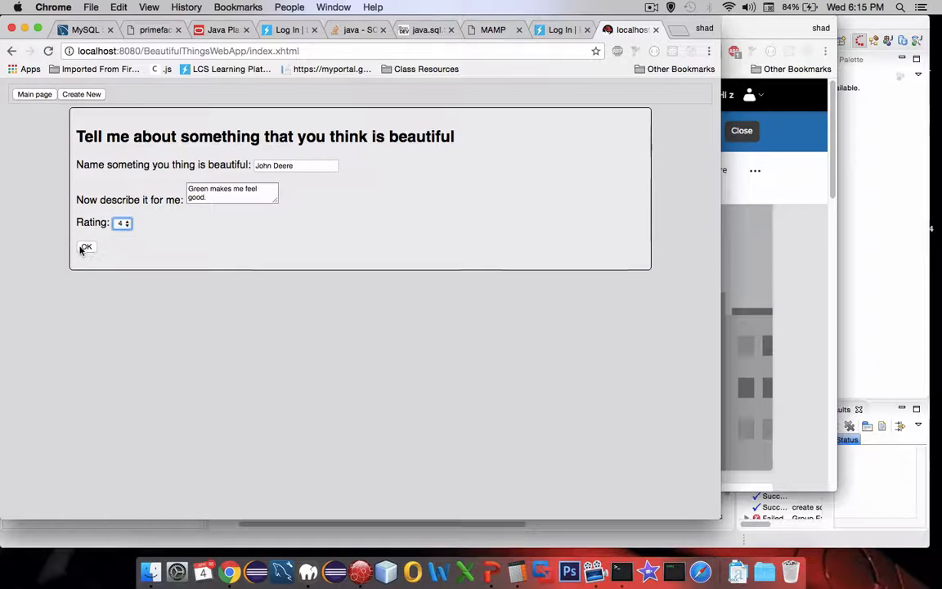
left_click(85, 247)
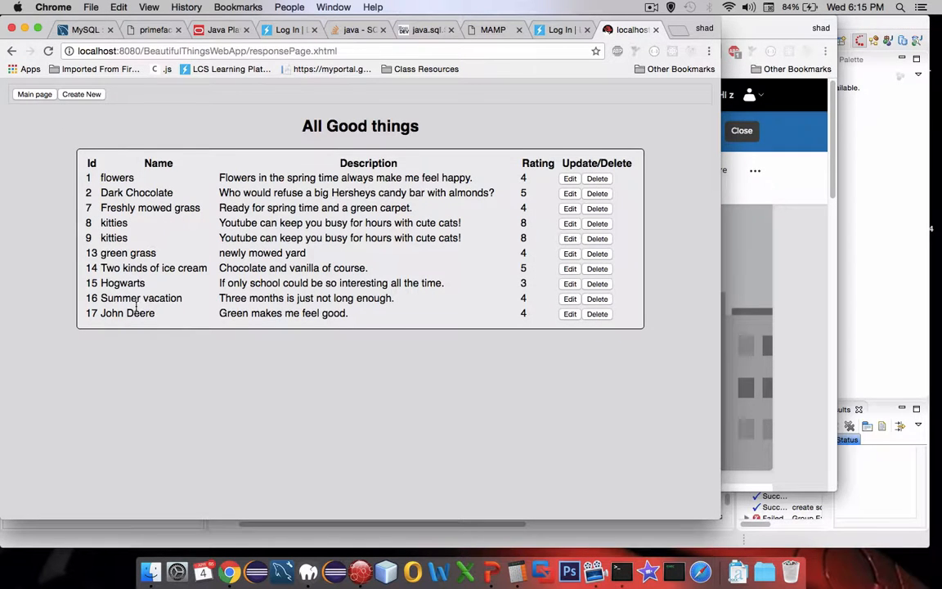
double_click(128, 314)
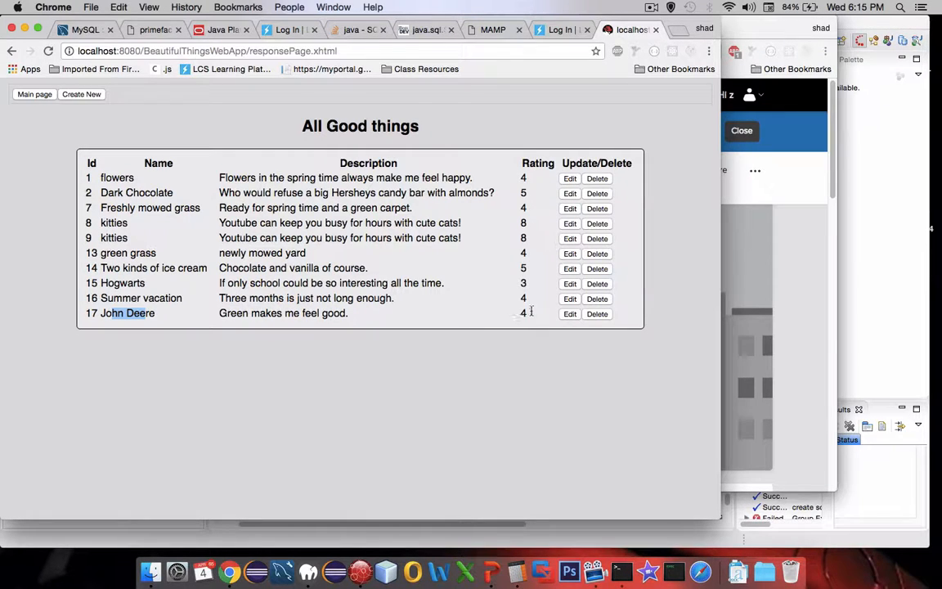
Edit John Deere's description to "Green makes me feel very good." with rating 5 and submit
left_click(569, 314)
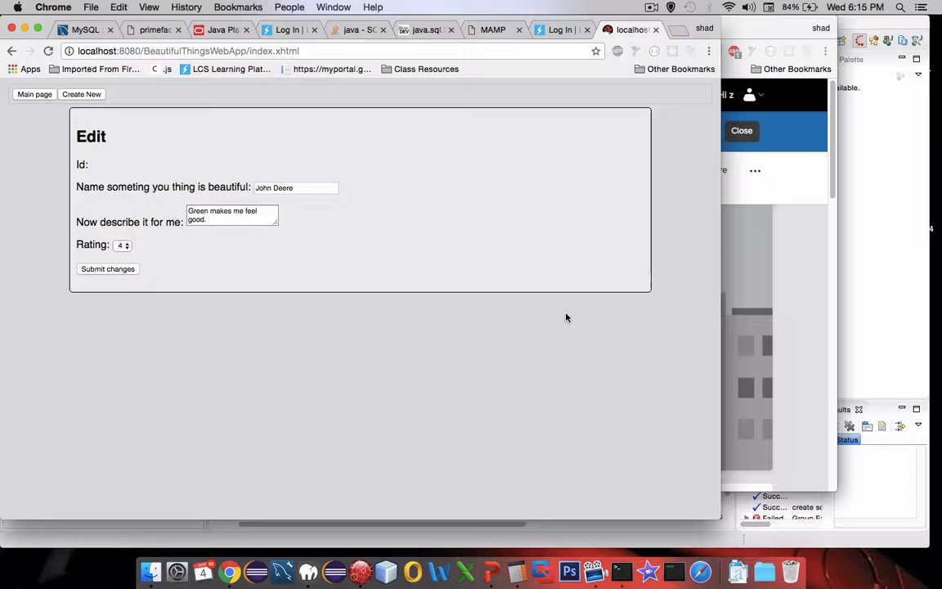
left_click(232, 216)
type("very ")
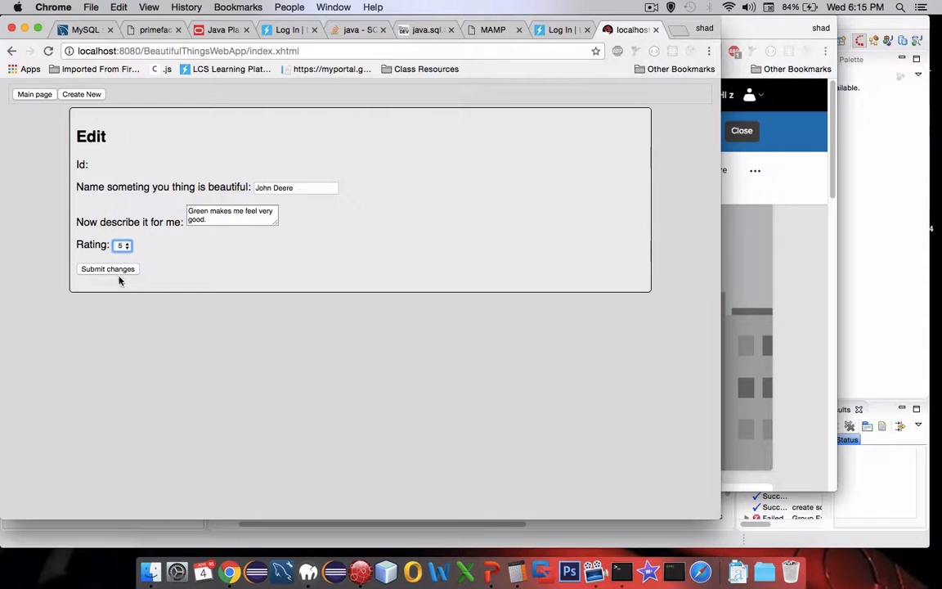
left_click(108, 268)
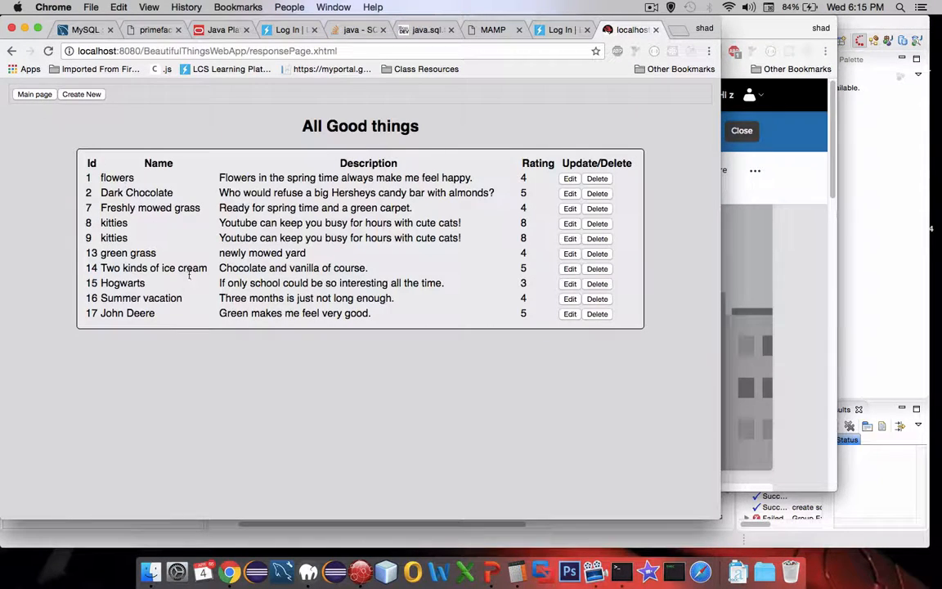
mouse_move(502, 317)
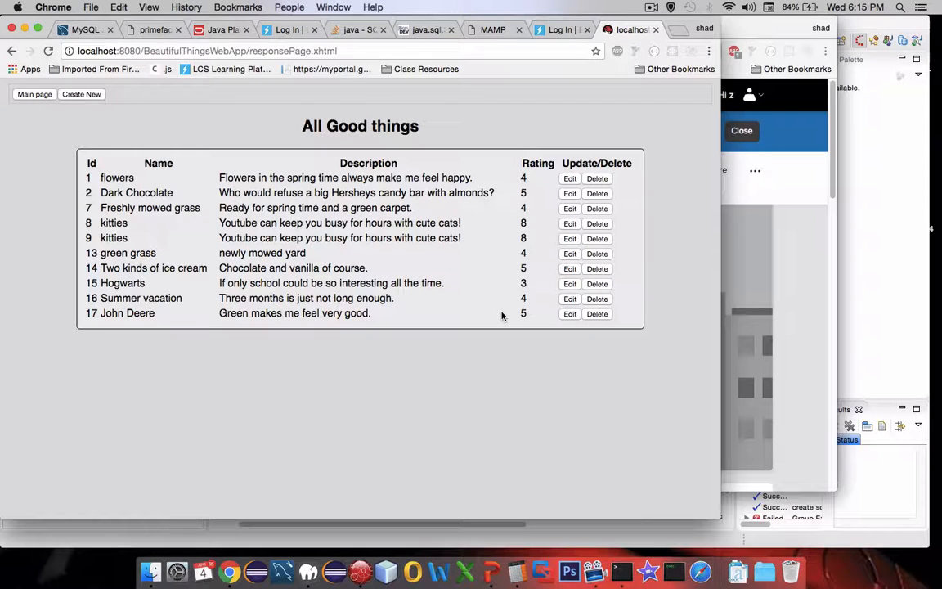
mouse_move(417, 294)
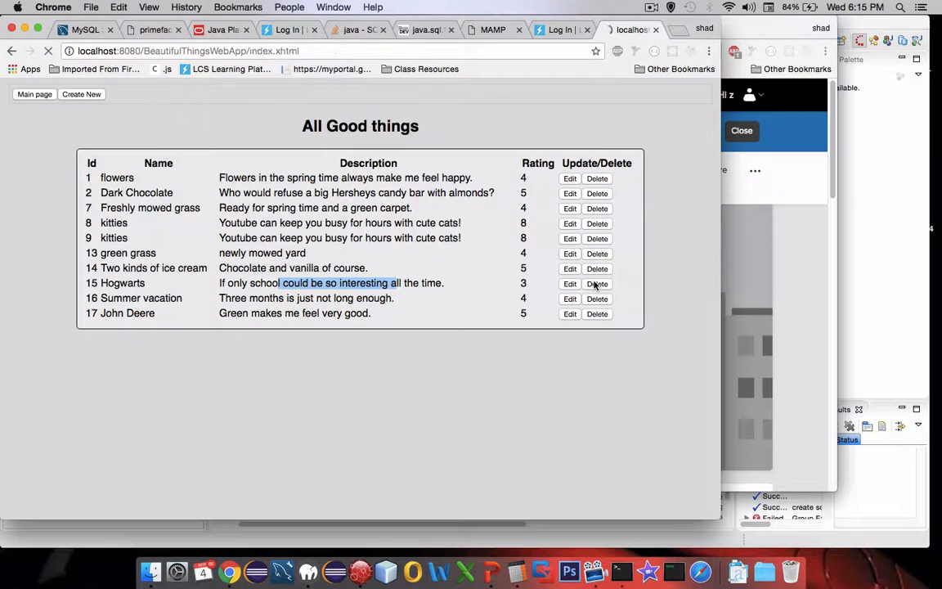
Delete the Hogwarts entry (item 15, rated 3) from the list
left_click(569, 285)
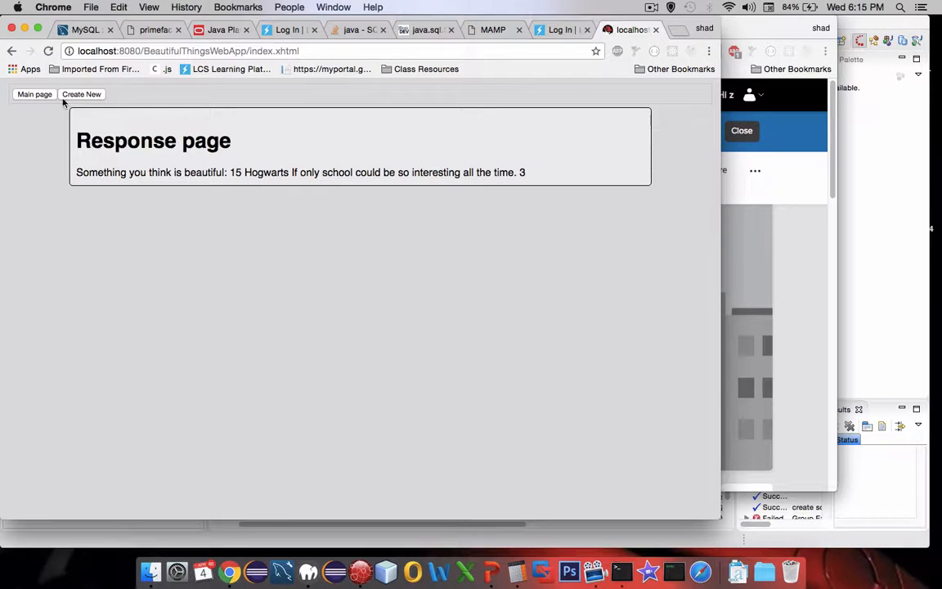